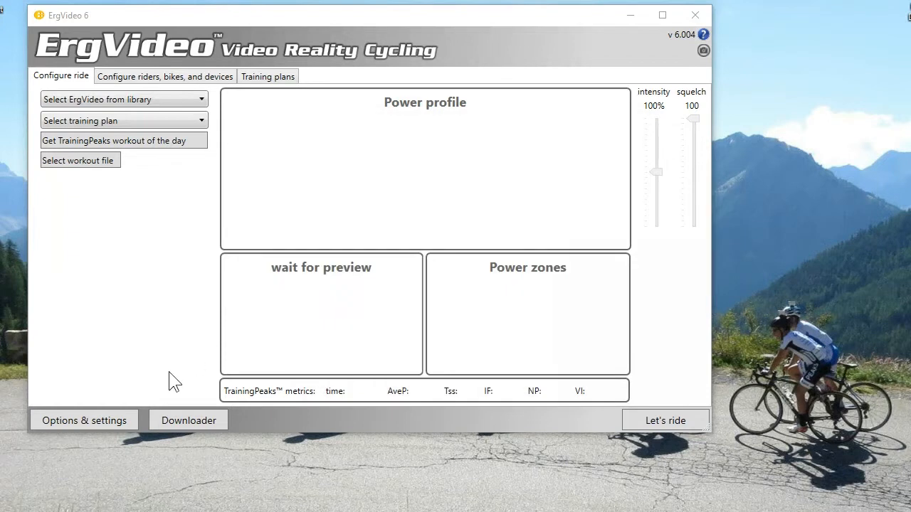
click(83, 419)
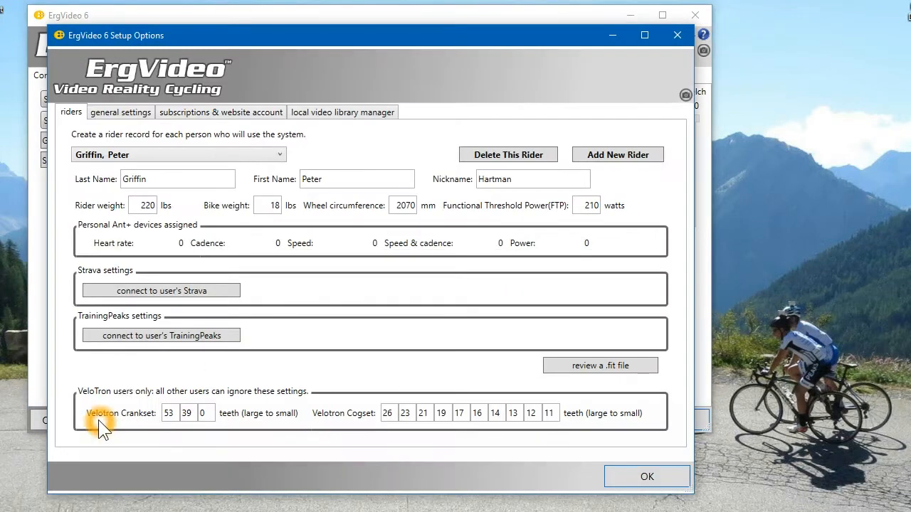
mouse_move(78, 121)
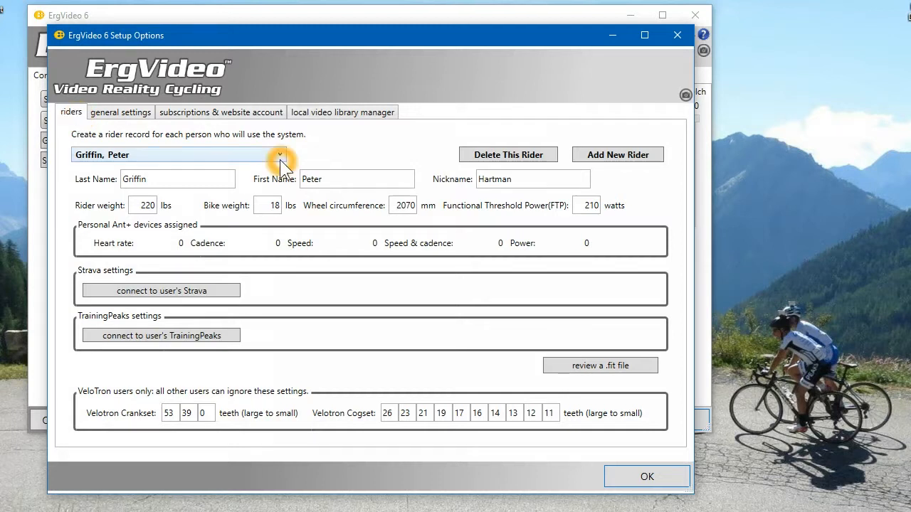
click(279, 153)
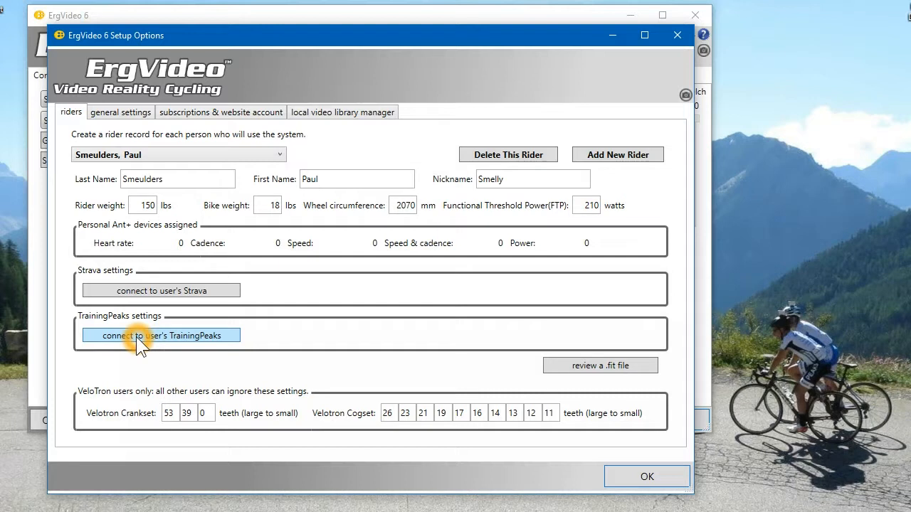
click(281, 154)
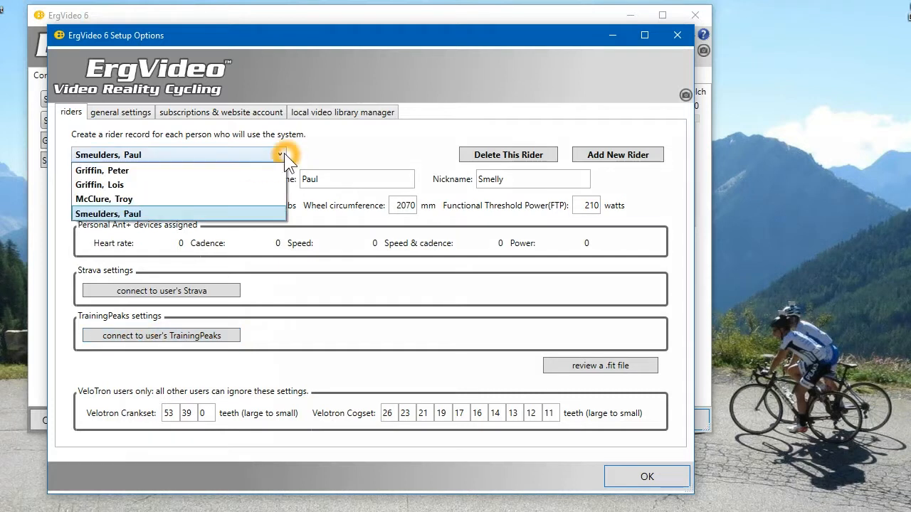
click(102, 171)
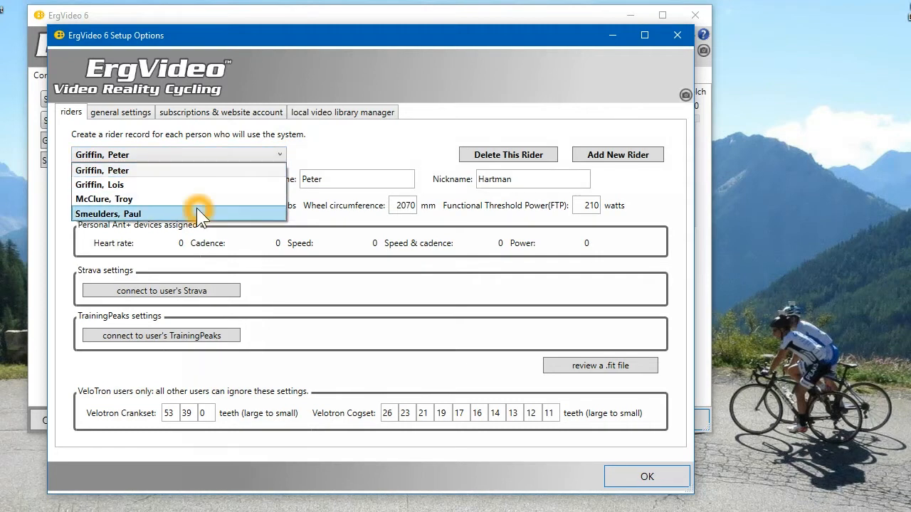
click(109, 213)
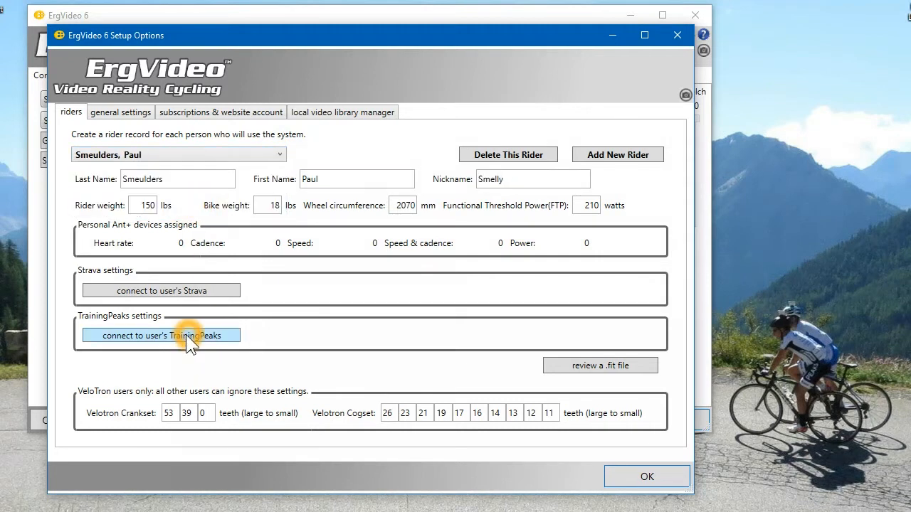
Step: Request the TrainingPeaks connection and accept the 'Must run as Admin' restart of ErgVideo
click(161, 335)
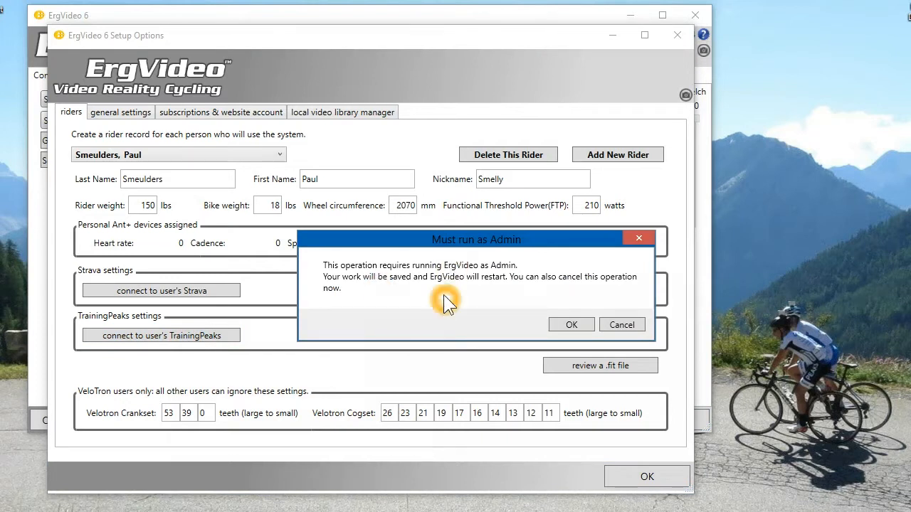
mouse_move(442, 302)
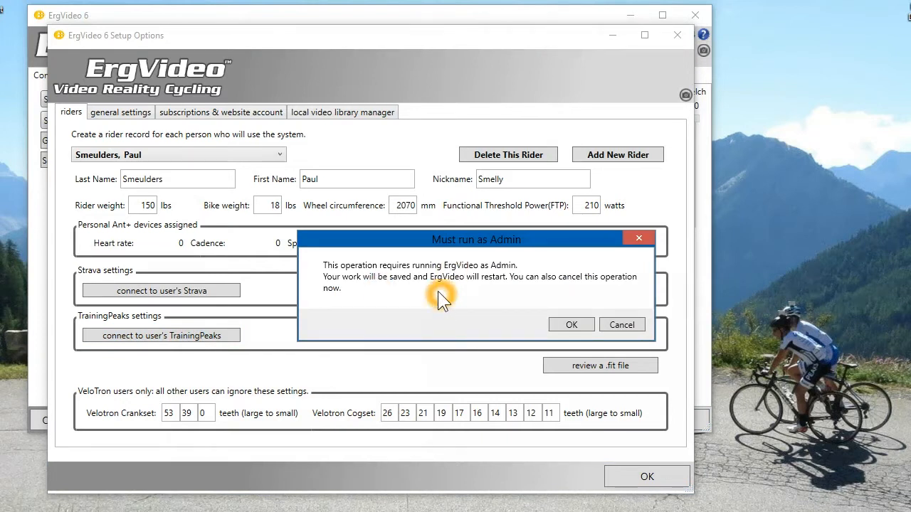
click(571, 325)
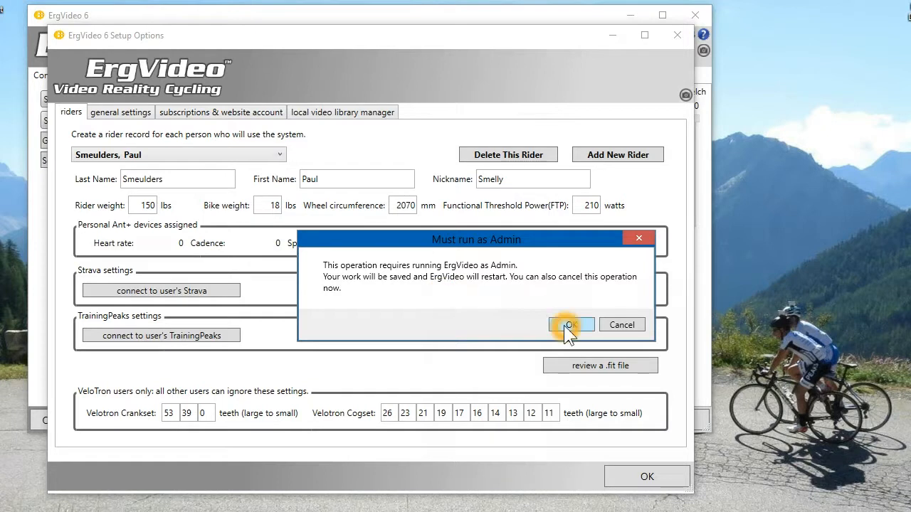
click(571, 324)
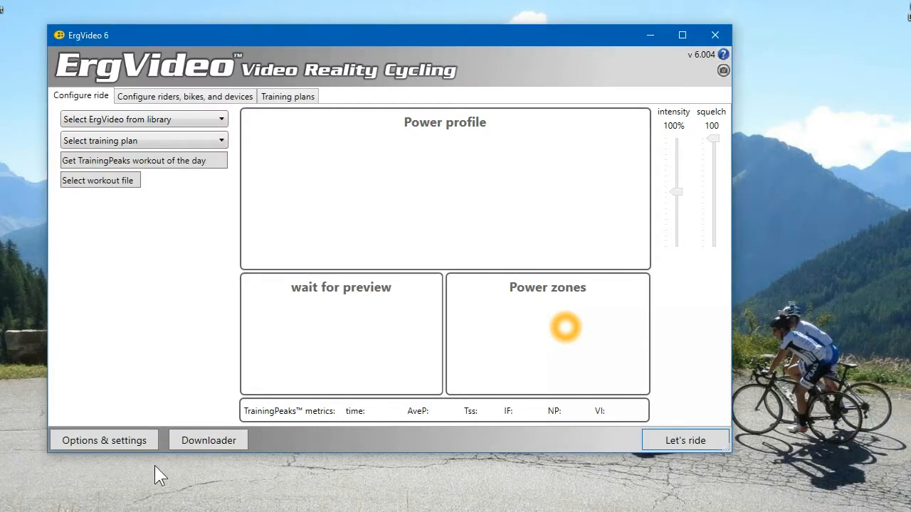
mouse_move(129, 458)
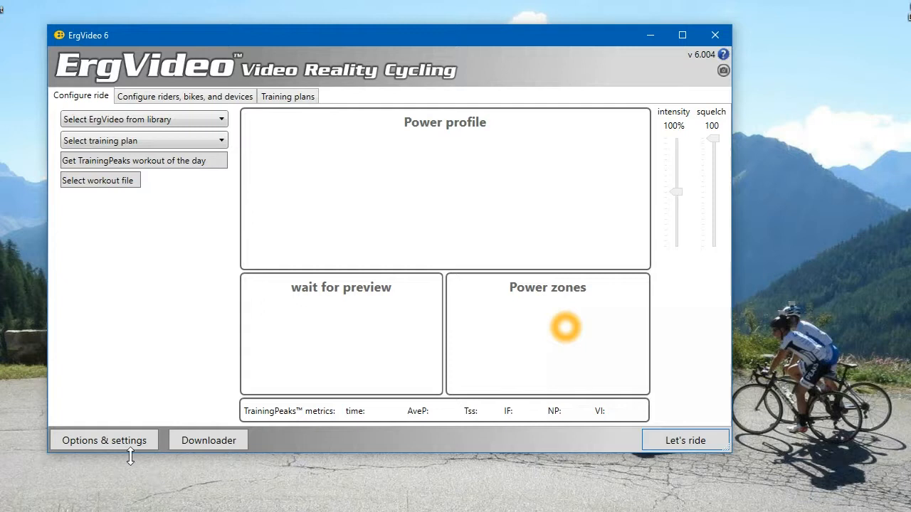
click(104, 440)
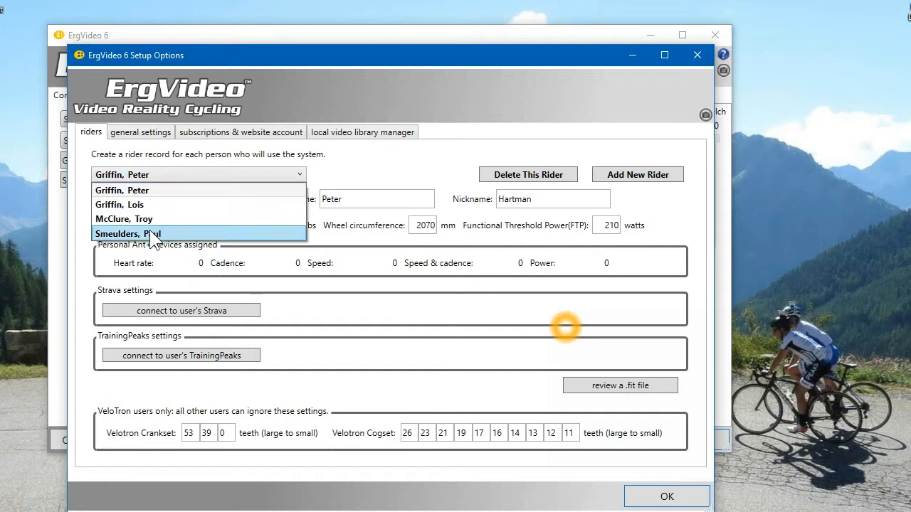
click(128, 234)
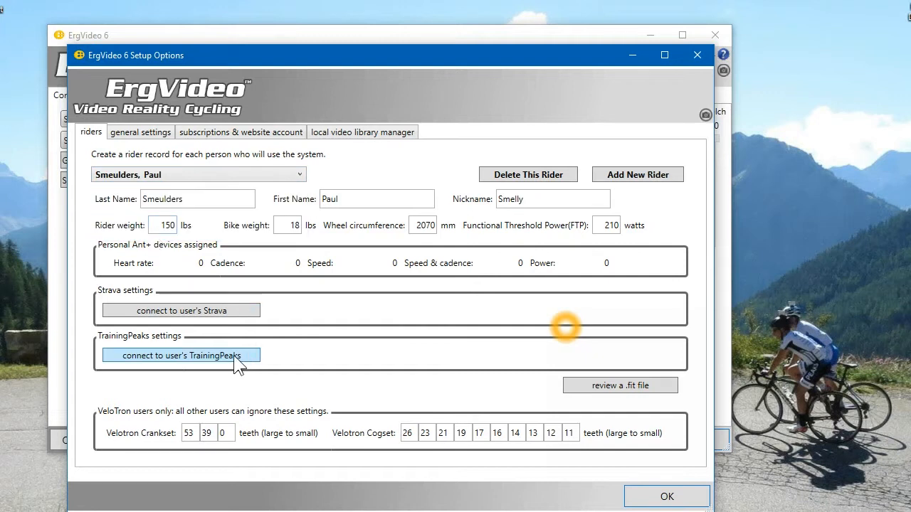
click(183, 356)
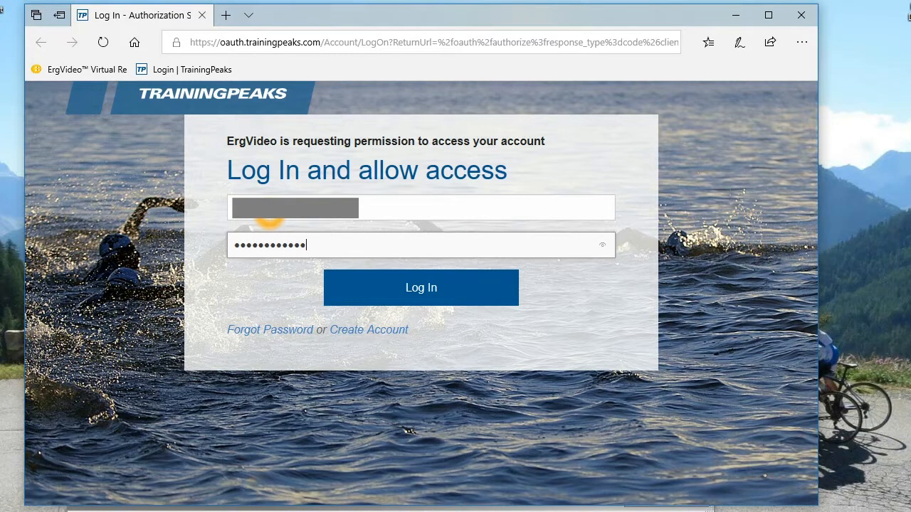
Step: Log in to TrainingPeaks, grant ErgVideo 6 access and confirm Paul Smeulders' account link
click(421, 288)
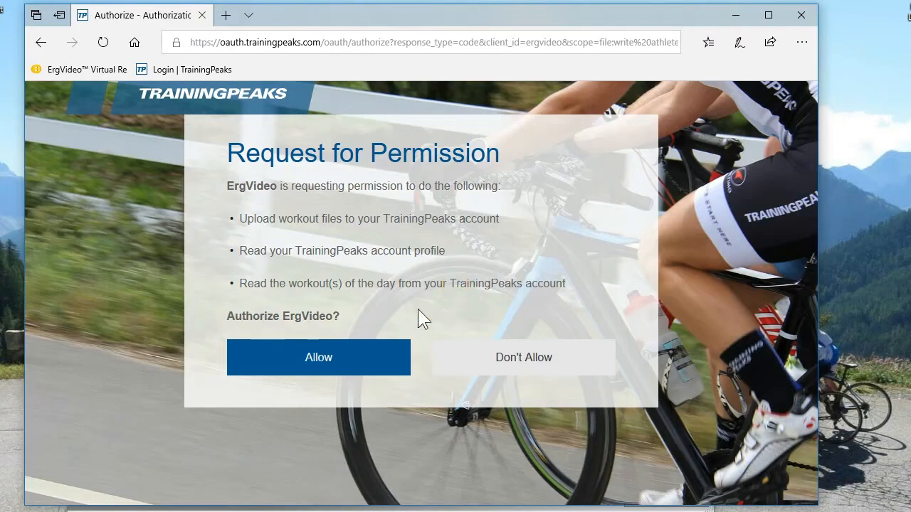
click(323, 357)
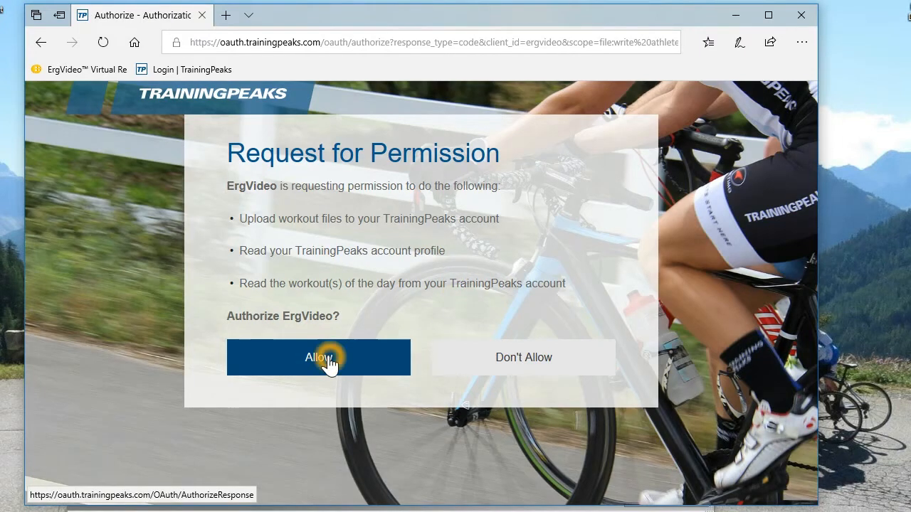
click(319, 357)
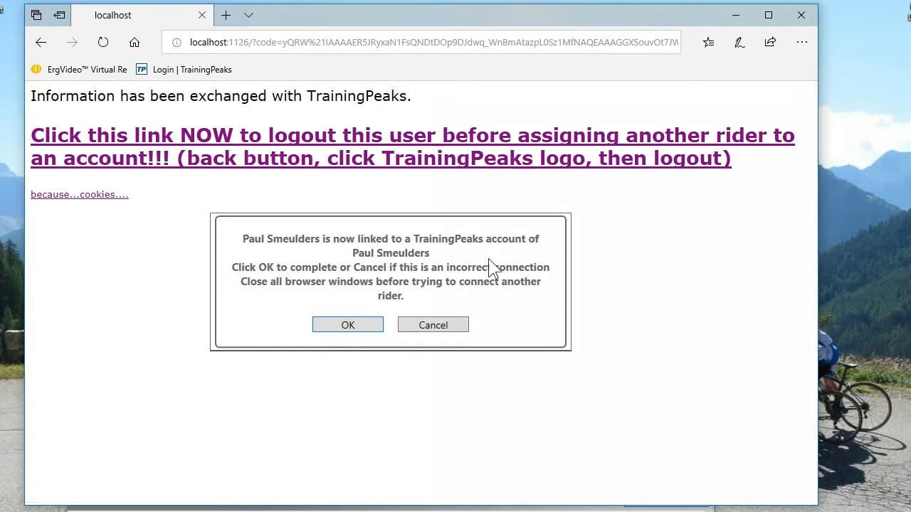
click(347, 325)
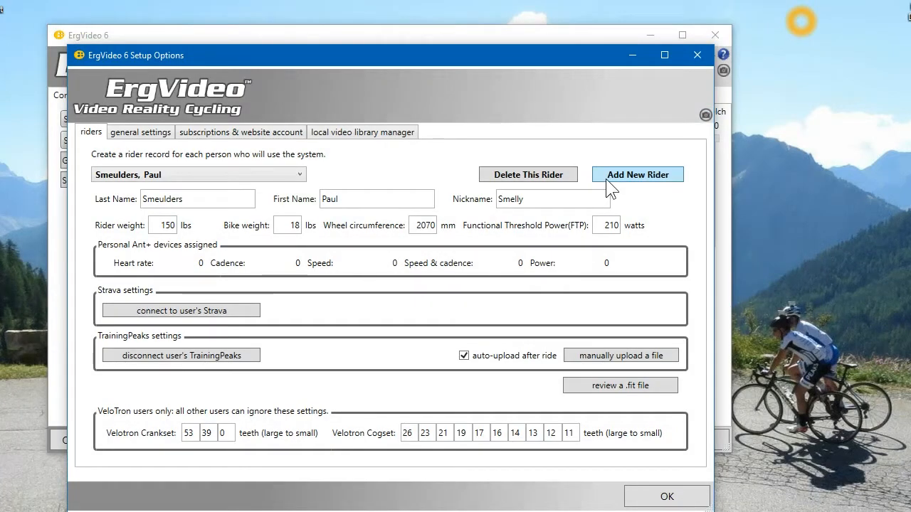
mouse_move(592, 196)
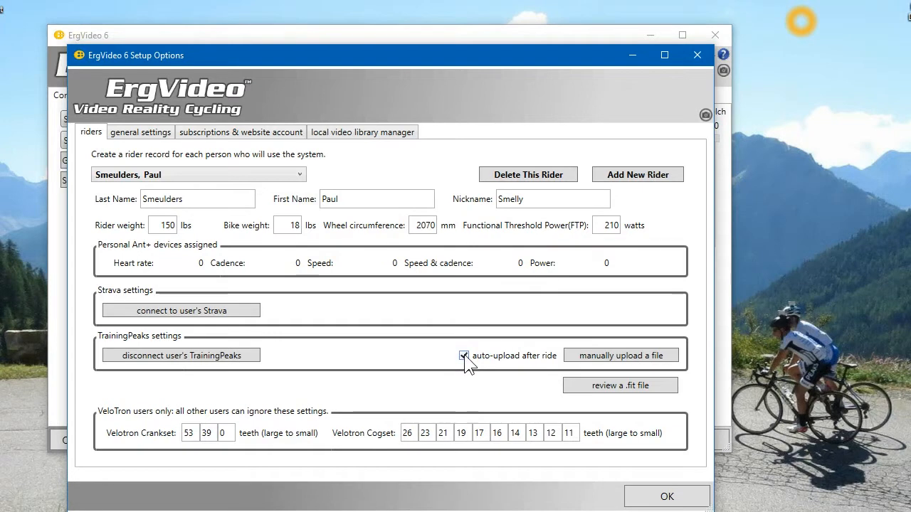
click(462, 356)
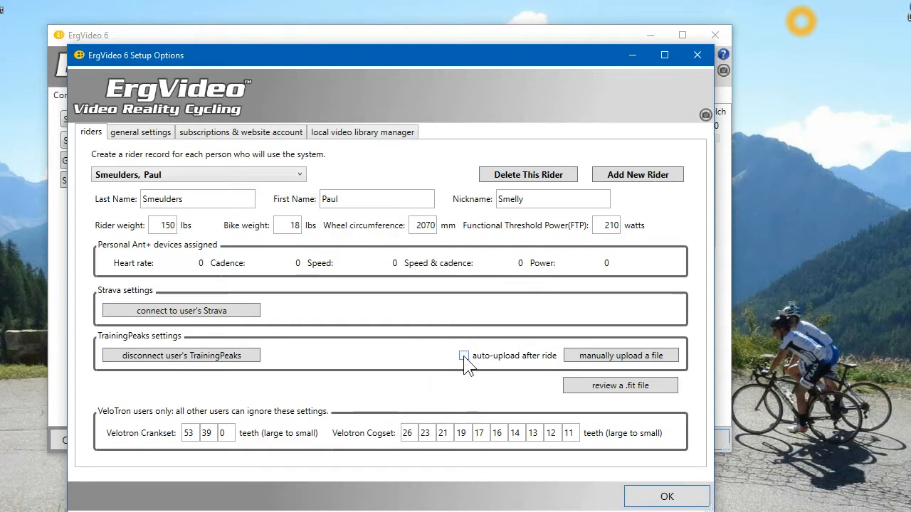
click(464, 356)
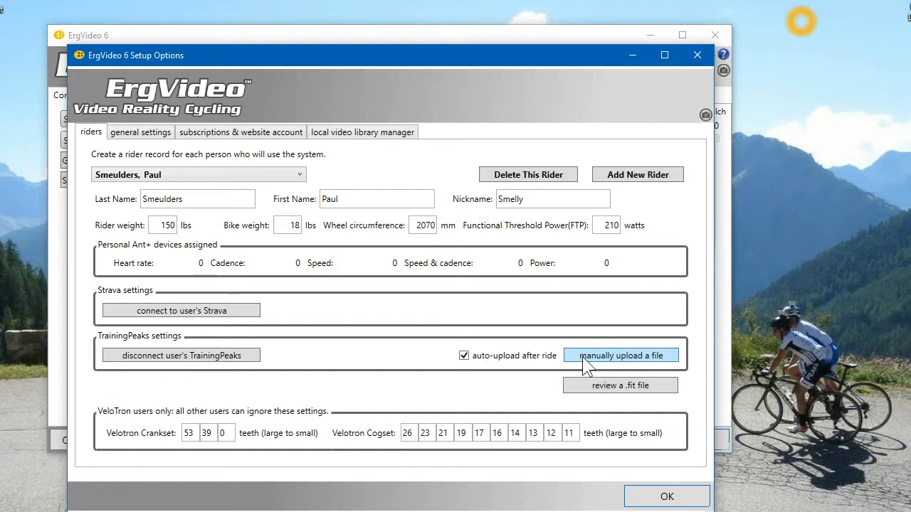
Step: Manually upload Paul Smeulders' saved FIT ride file from Performances to TrainingPeaks
click(621, 355)
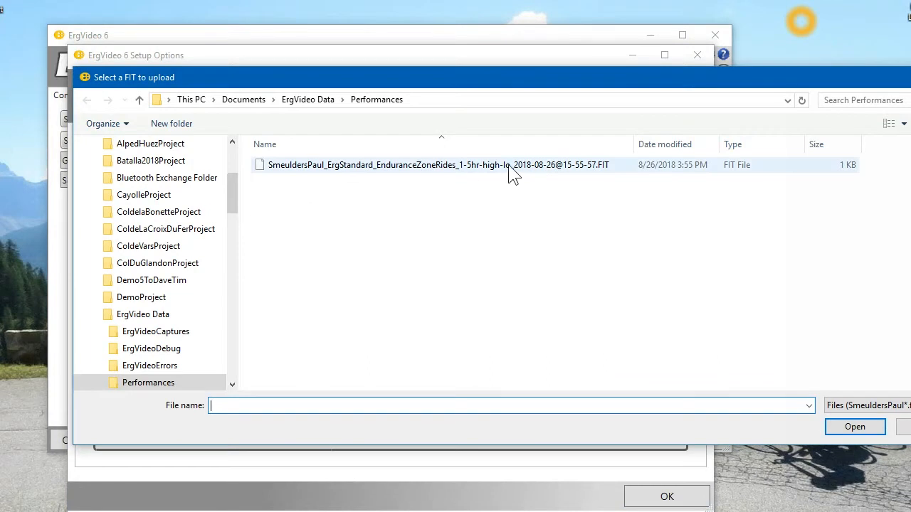
mouse_move(525, 176)
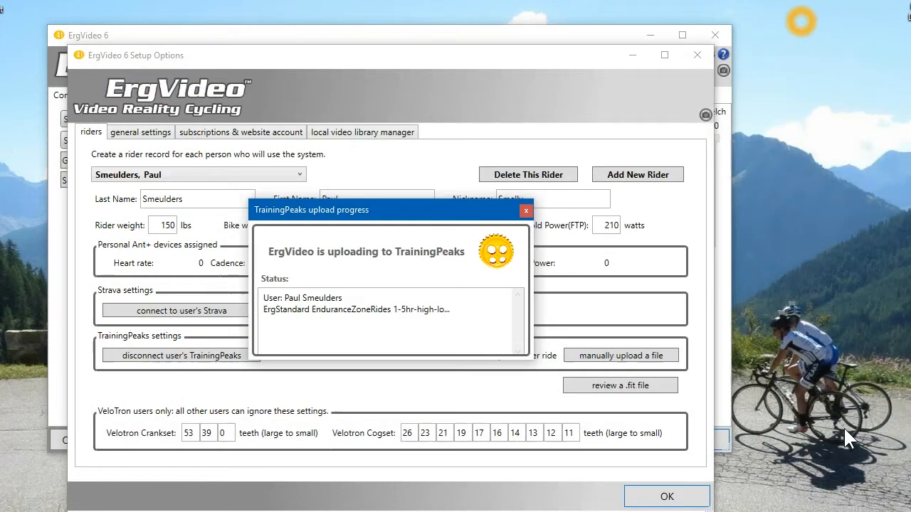
click(523, 209)
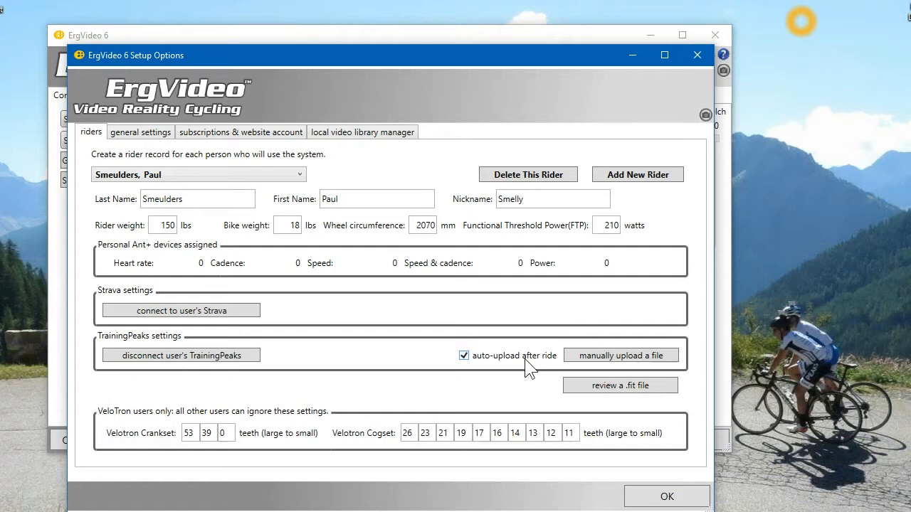
mouse_move(584, 395)
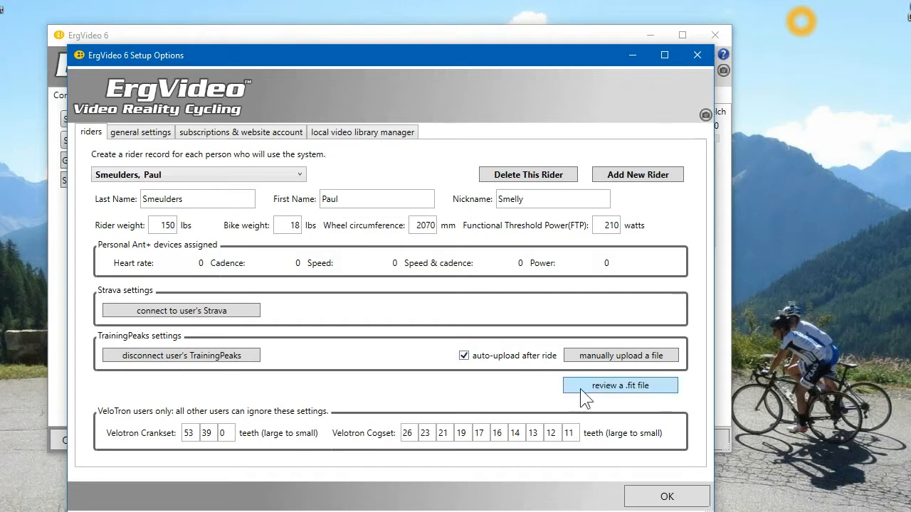
mouse_move(644, 504)
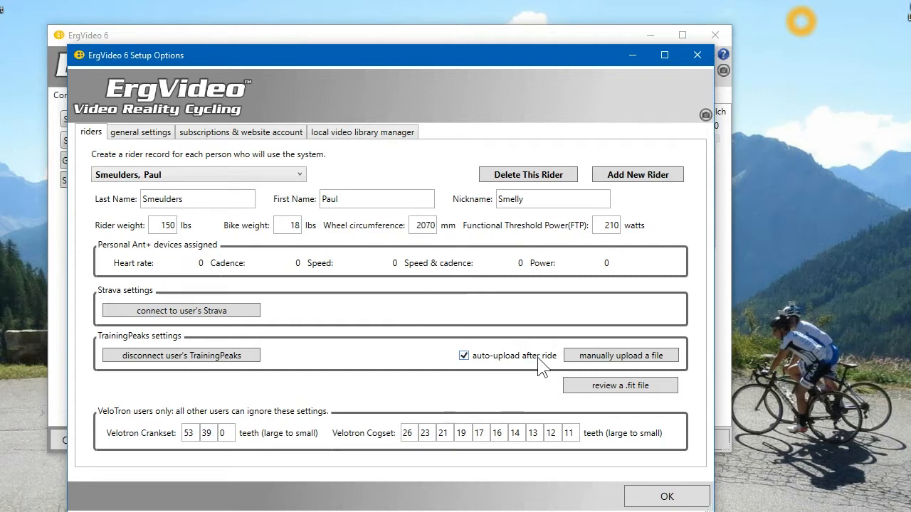
mouse_move(290, 205)
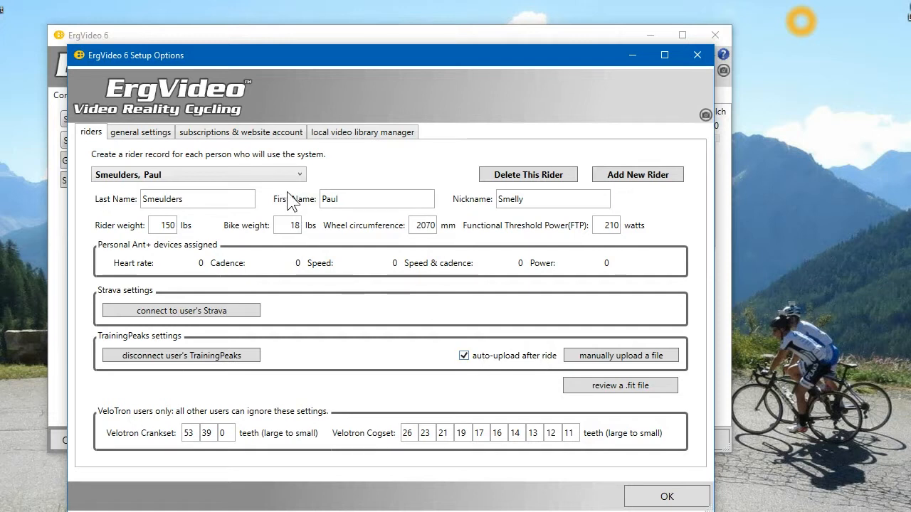
mouse_move(301, 207)
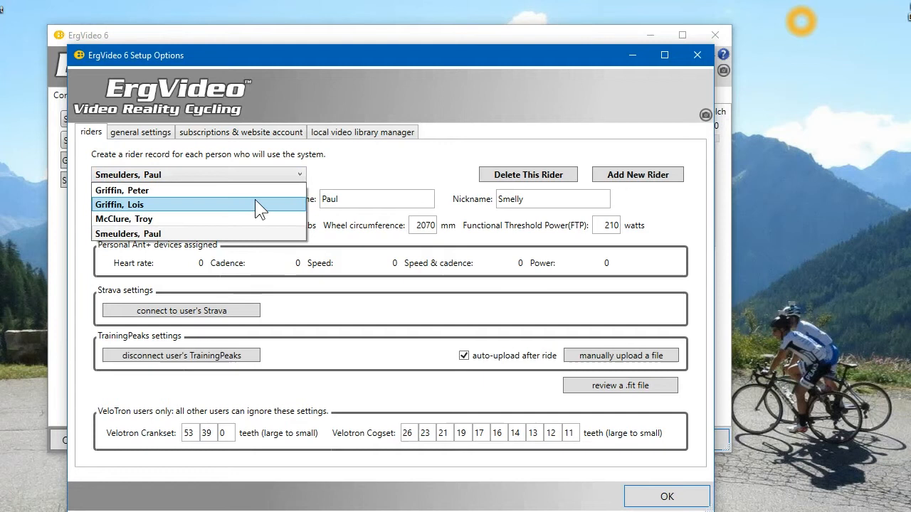
click(122, 190)
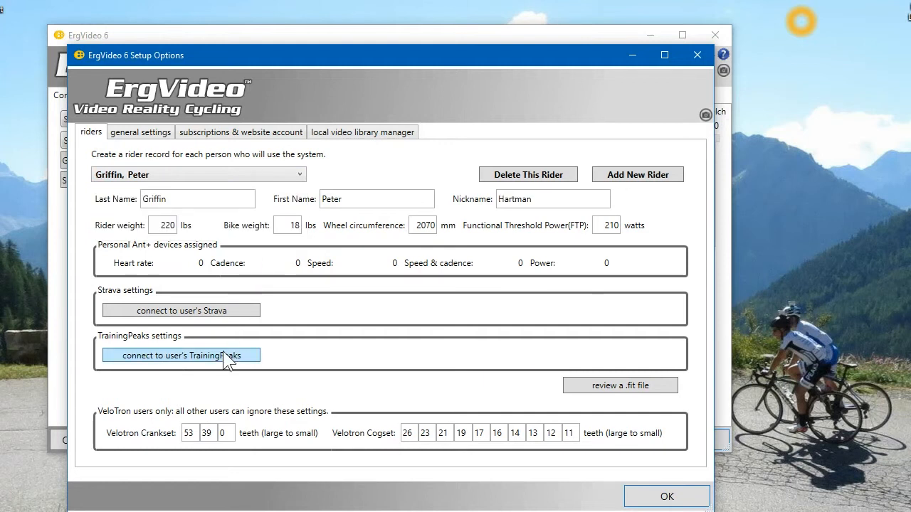
mouse_move(691, 502)
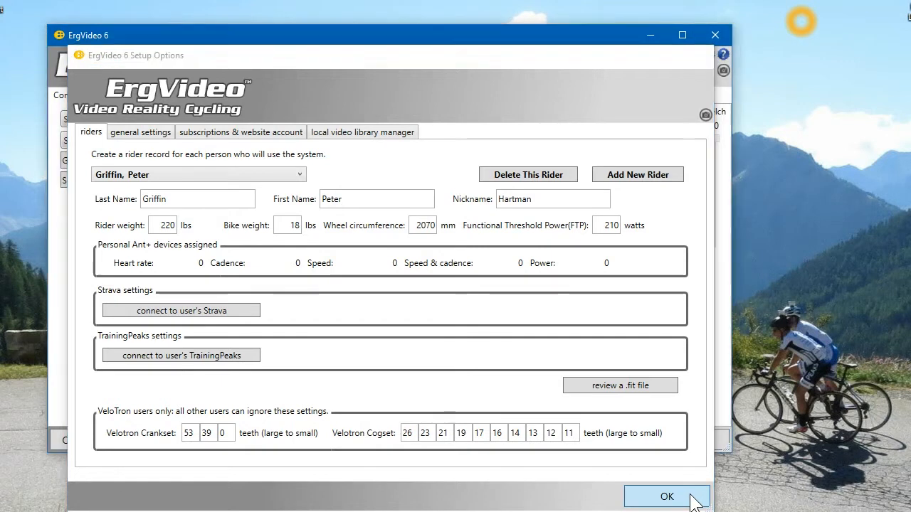
Step: Confirm the Setup Options with OK, returning to the main ride configuration window
click(667, 498)
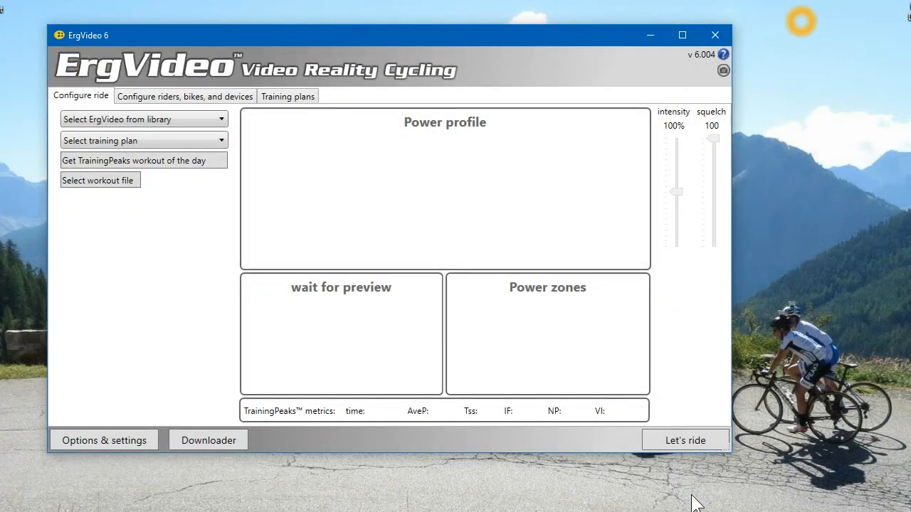
mouse_move(223, 248)
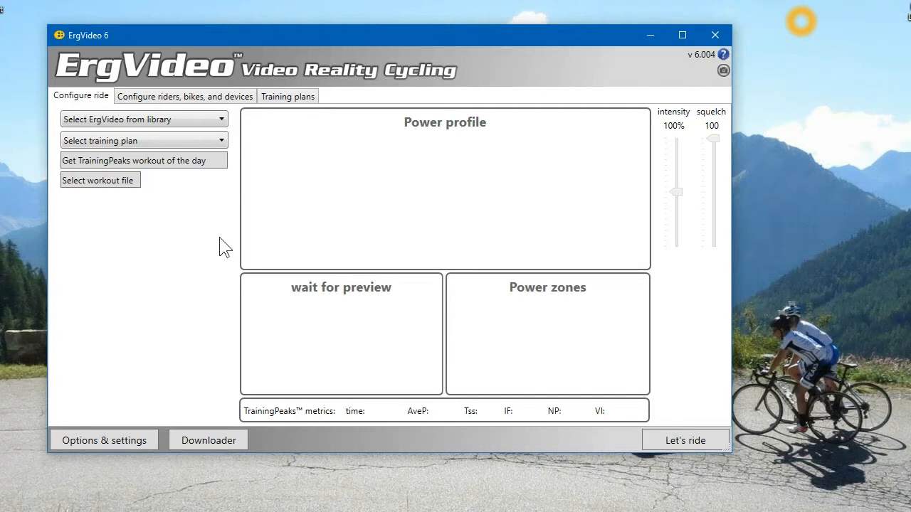
mouse_move(154, 168)
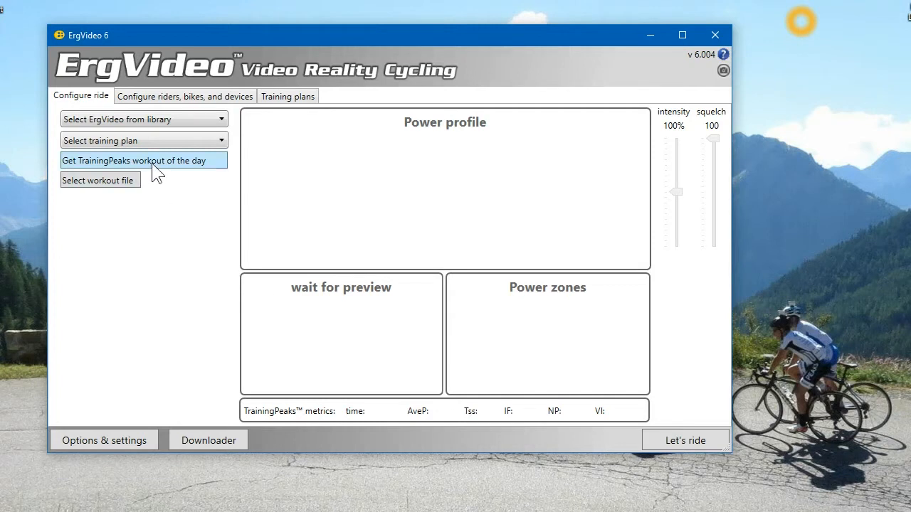